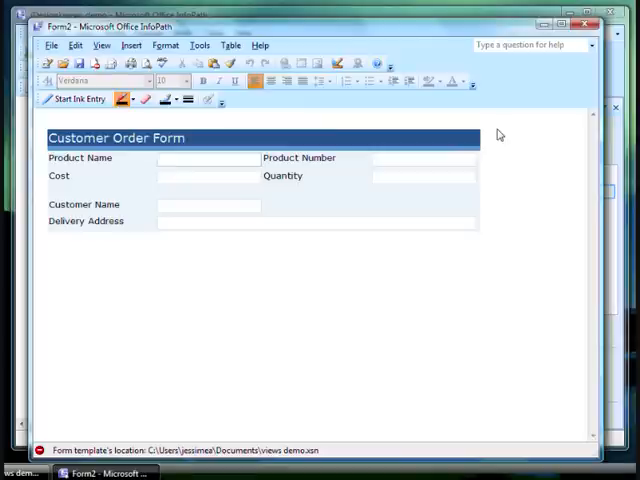
Step: Fill in the Computer order, product 001, £400, quantity 1, Customer 1, Building 1, Street 2, Town 3, United Kingdom
click(208, 158)
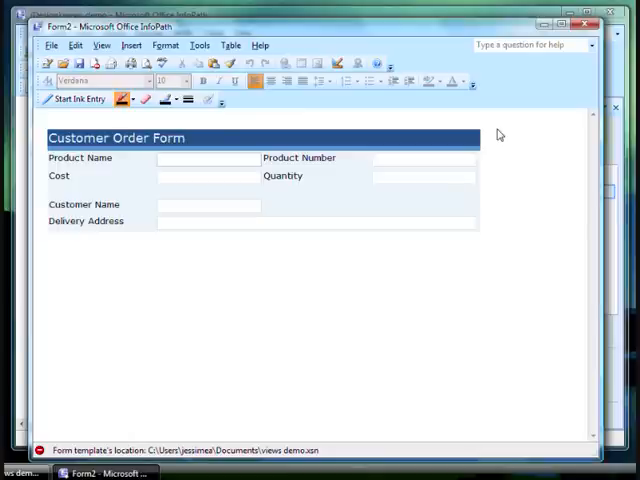
click(204, 158)
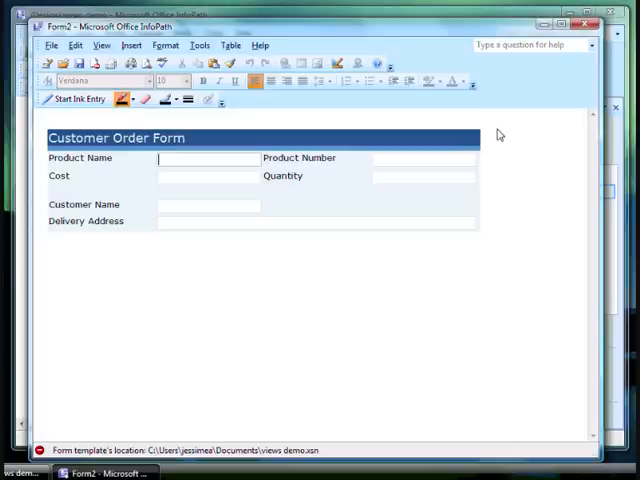
text(Computer)
click(316, 222)
text(Building 1, Street 2, T)
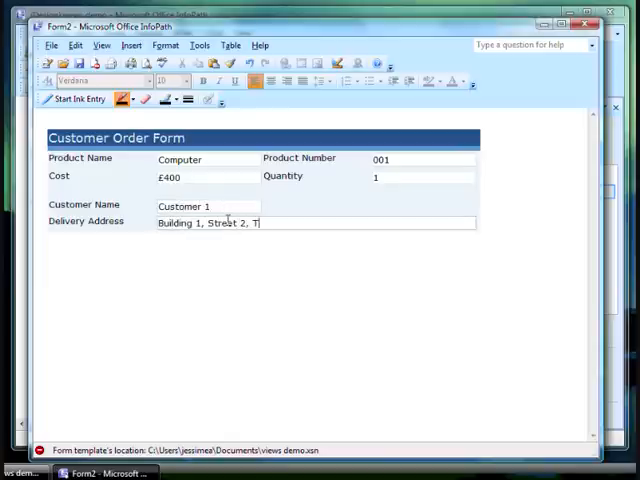
text(own 3, United)
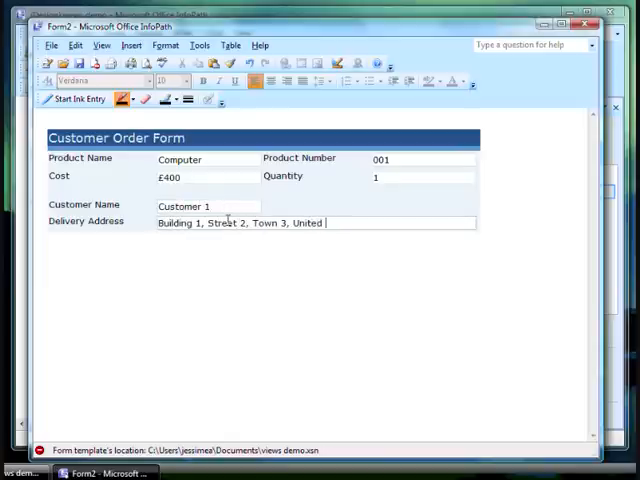
text(Kingdom)
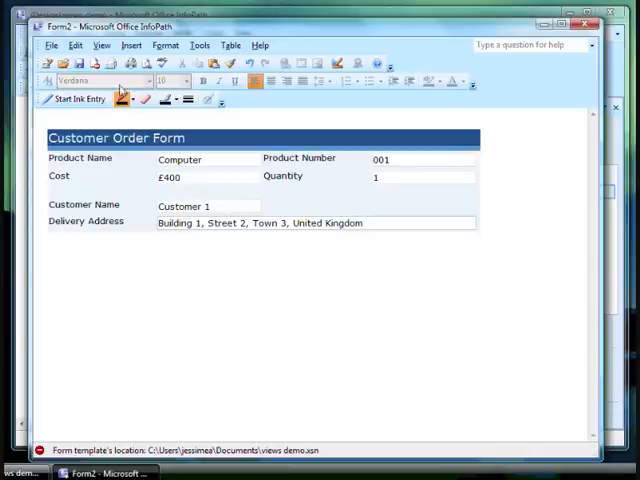
Step: Switch the filled order form from the View menu to Staff view
click(102, 44)
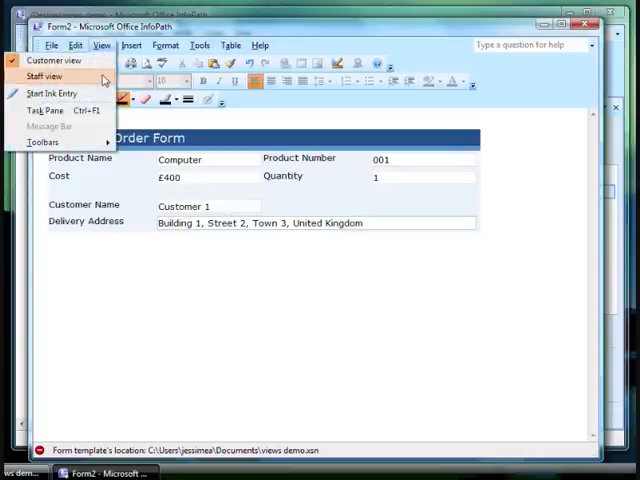
click(44, 76)
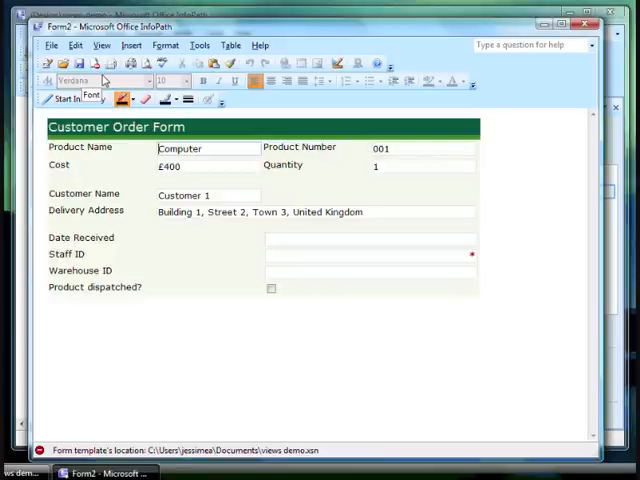
Step: Record Date Received 06/05/2009, a staff ID, warehouse 002 and tick Product dispatched
click(370, 238)
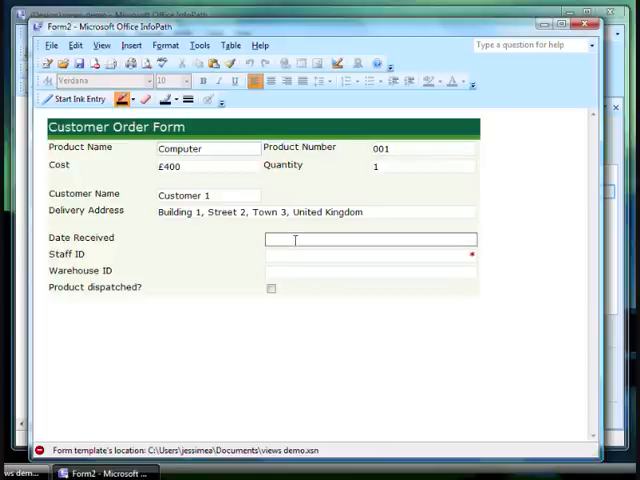
text(06/05/)
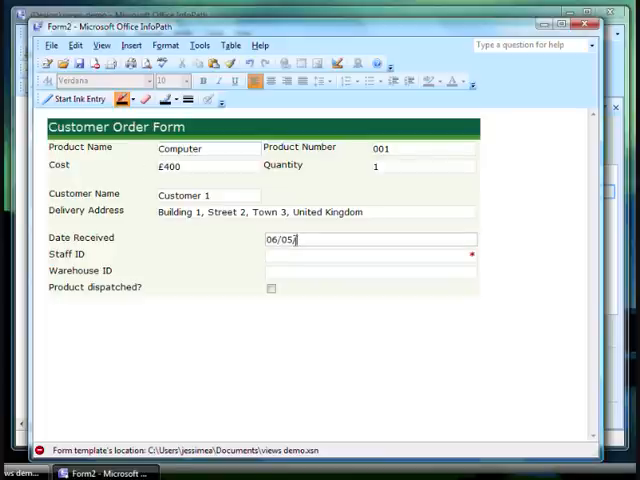
text(jessimea)
click(370, 270)
text(002)
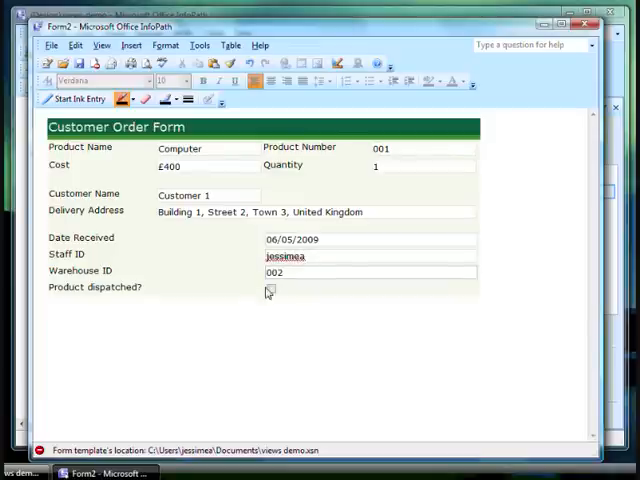
click(270, 288)
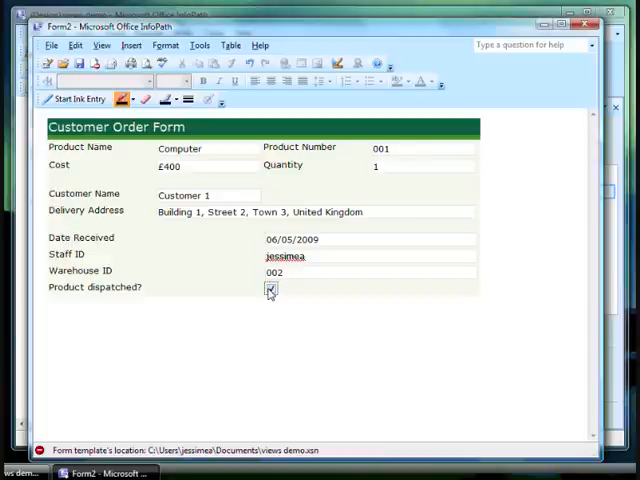
Step: Reopen the form template in design mode
click(200, 196)
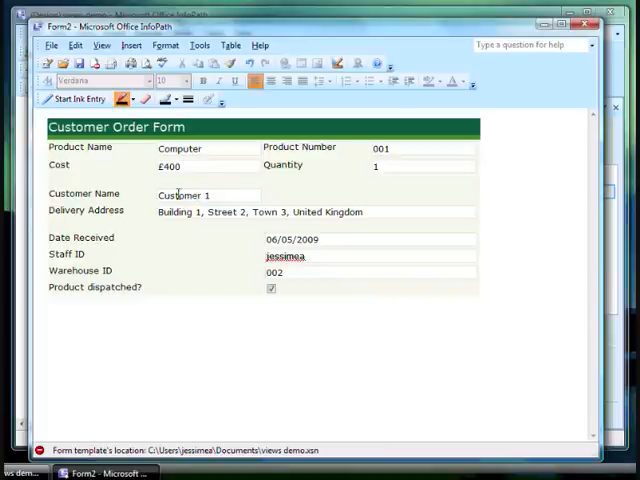
right_click(180, 196)
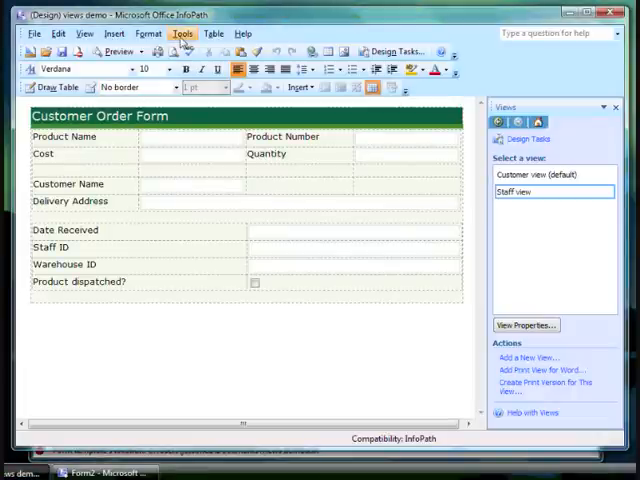
Step: Bring up Manage User Roles from Tools > User Roles in design mode
click(180, 32)
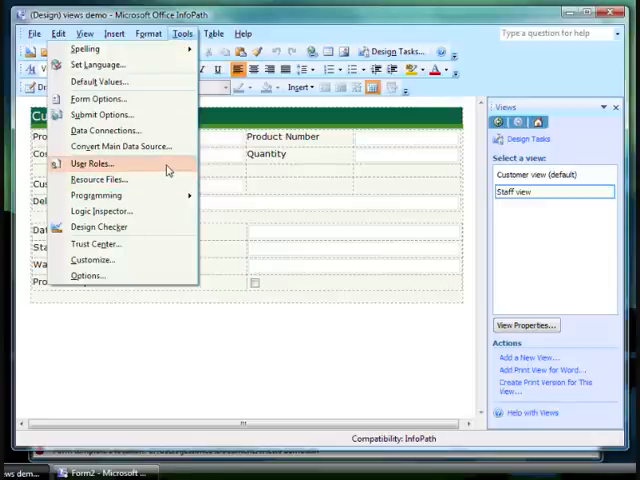
click(92, 164)
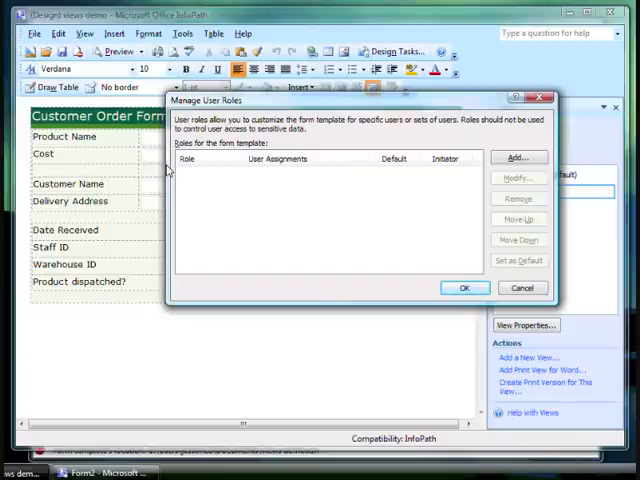
mouse_move(488, 164)
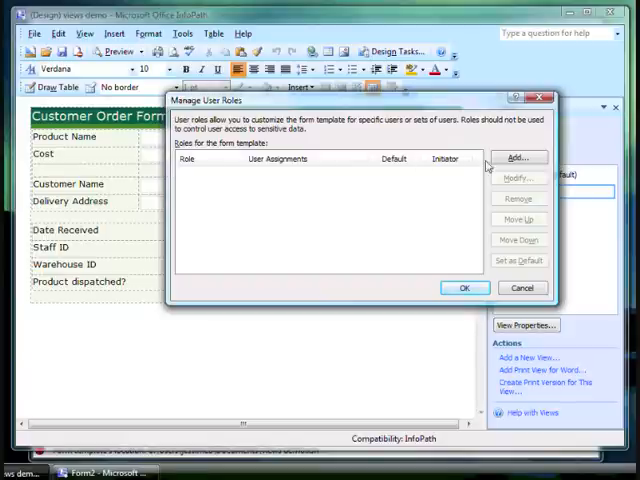
Step: Add a new user role named Staff assigned by user names
click(518, 156)
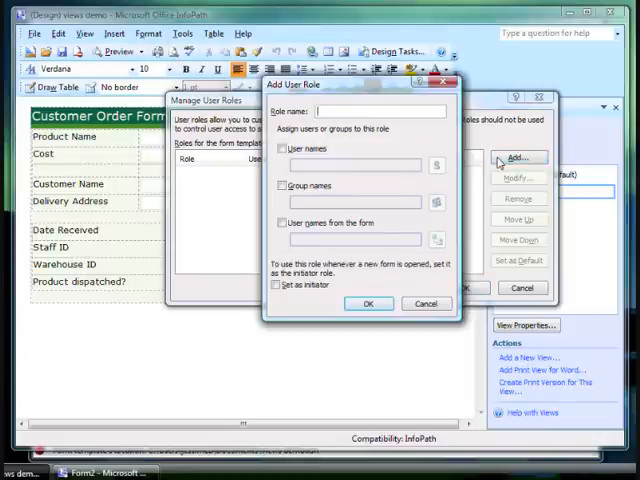
text(Staff)
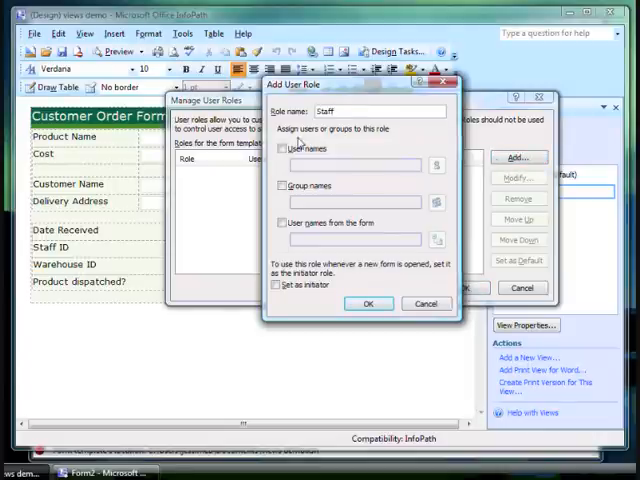
click(284, 148)
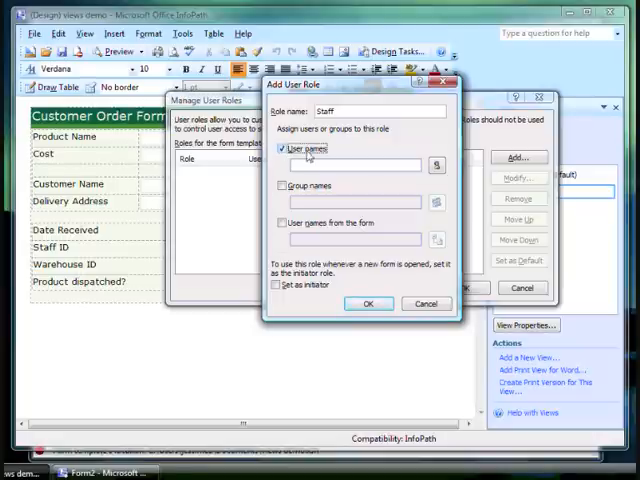
click(436, 164)
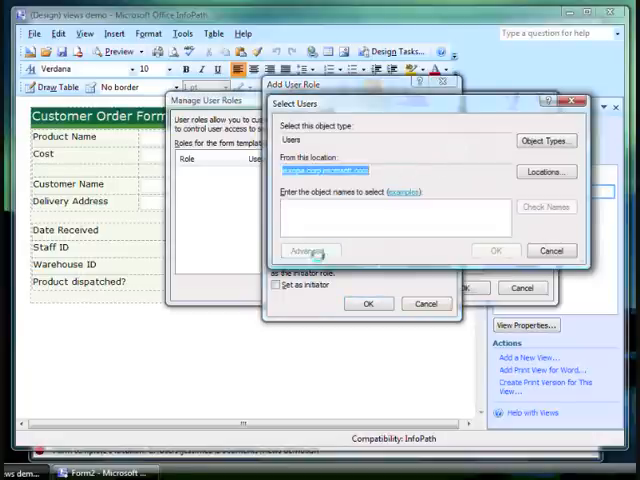
Step: Find the user via Advanced search, confirm the name and finish adding the Staff role
click(308, 250)
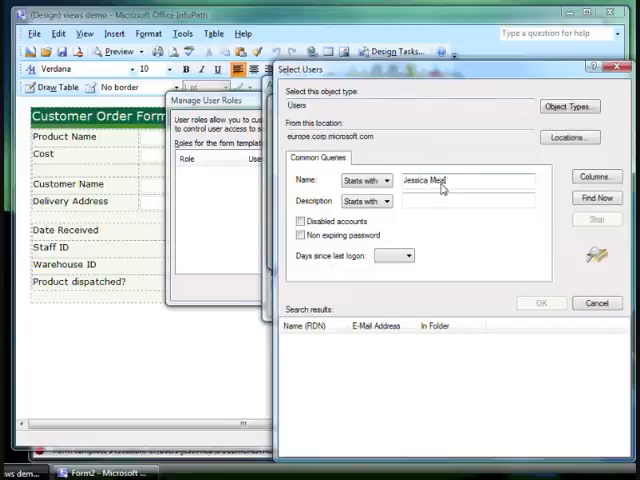
click(596, 196)
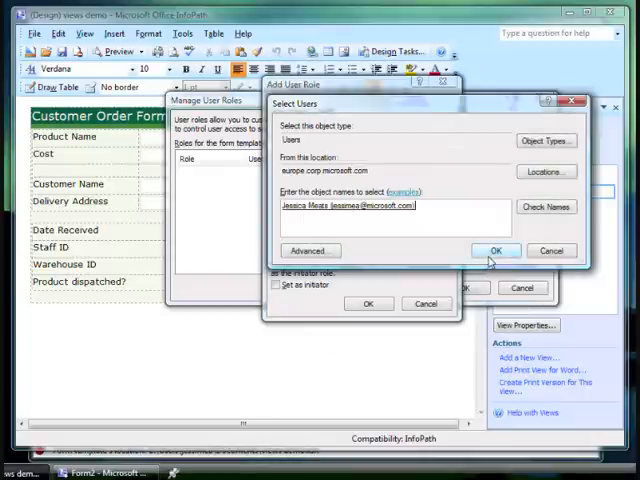
click(494, 250)
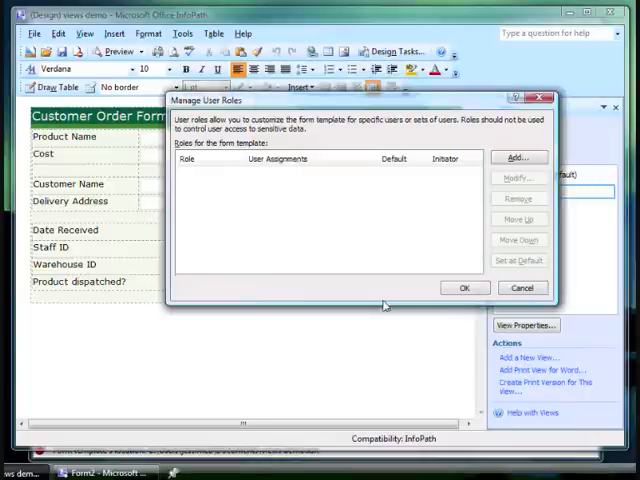
click(518, 156)
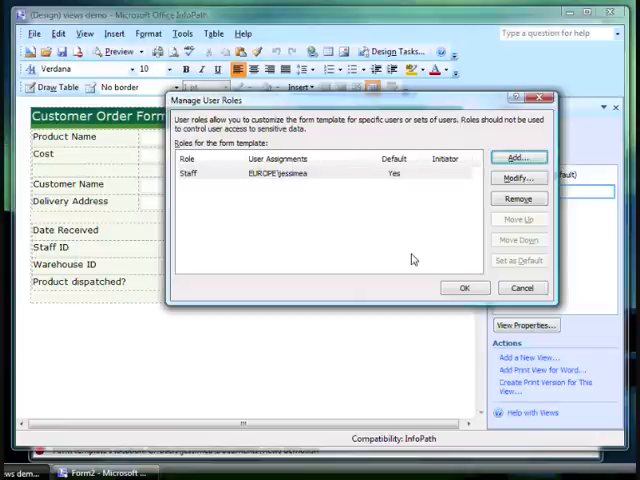
Step: Save the user roles, then reach Rules for Opening Forms via Form Options > Open and Save
click(464, 288)
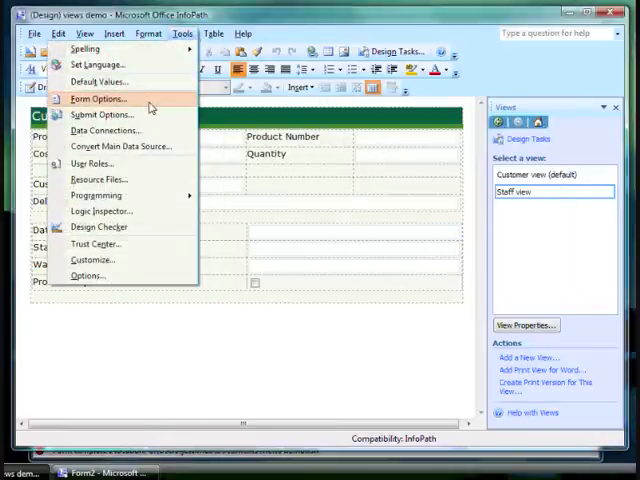
click(96, 98)
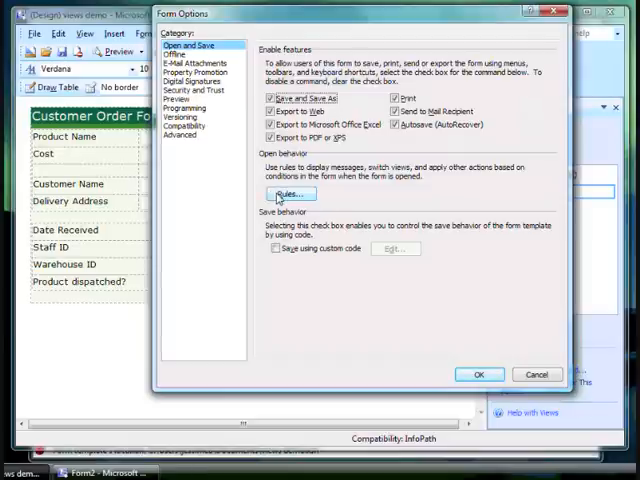
click(288, 194)
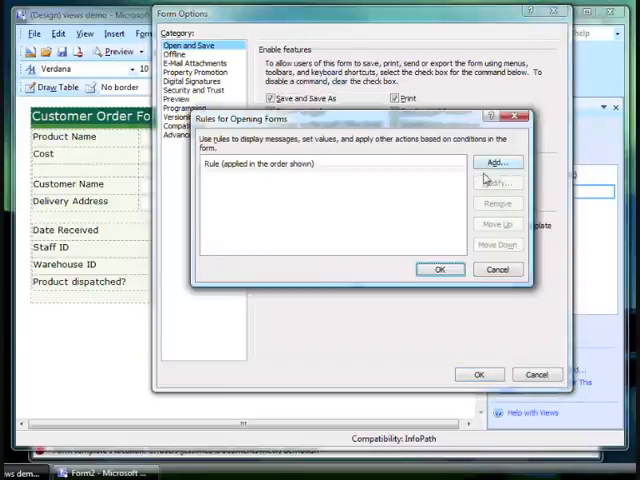
Step: Add Rule 1 with condition User's current role is equal to Staff
click(496, 162)
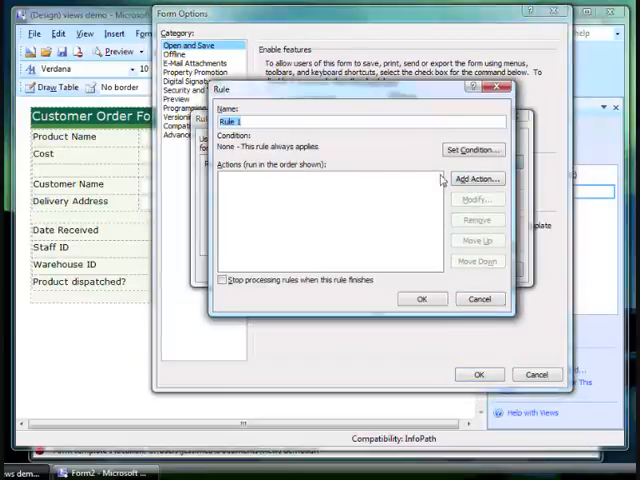
click(472, 150)
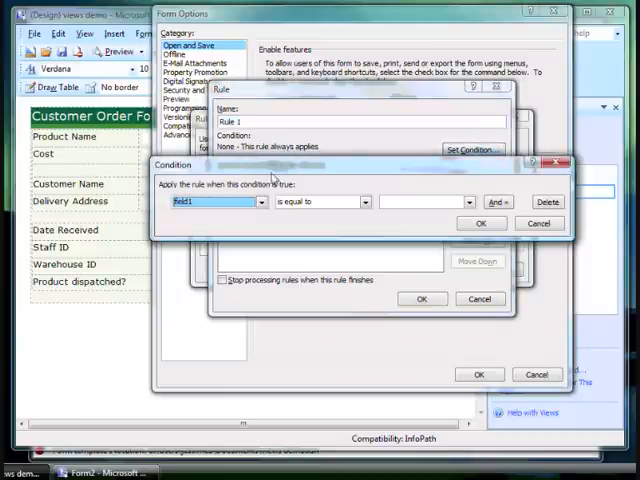
click(262, 202)
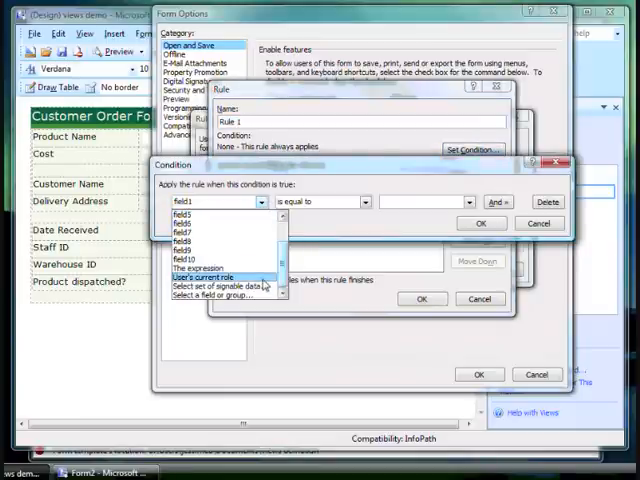
click(220, 276)
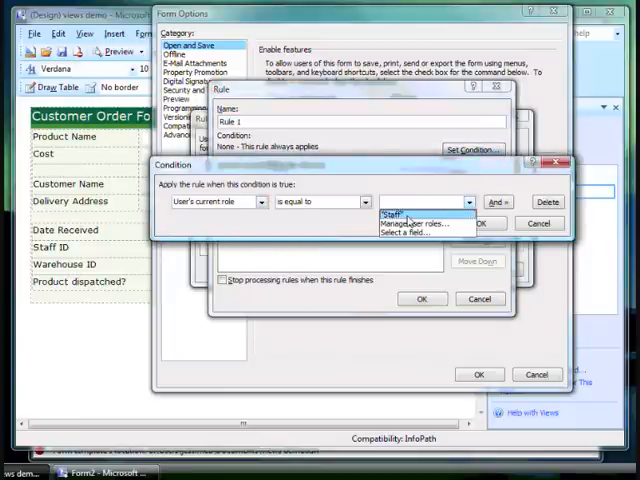
click(410, 212)
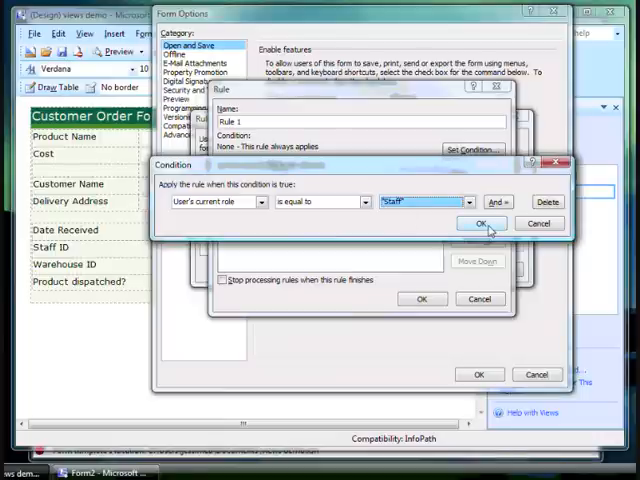
click(480, 224)
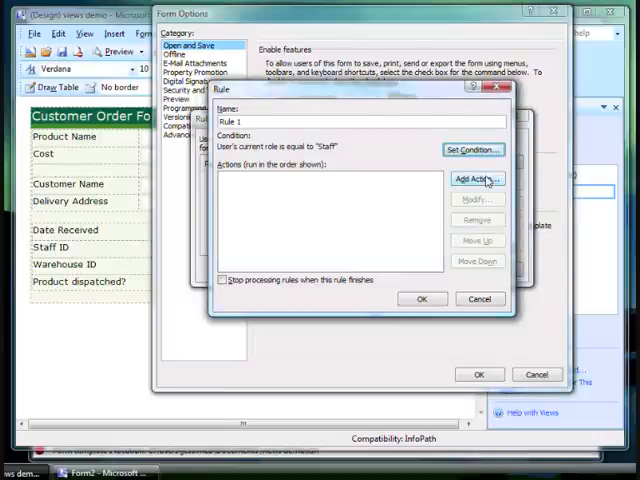
Step: Add a Switch views action targeting Staff view and save the opening rules
click(478, 180)
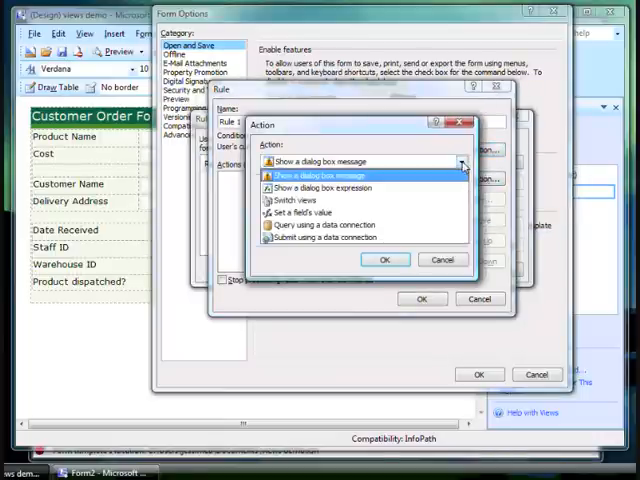
click(296, 200)
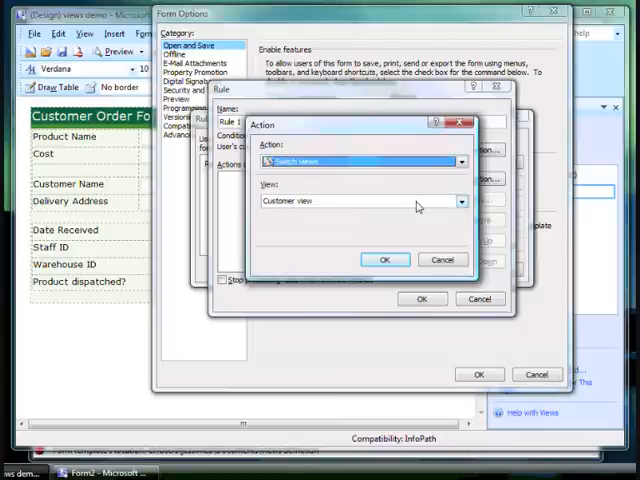
click(460, 200)
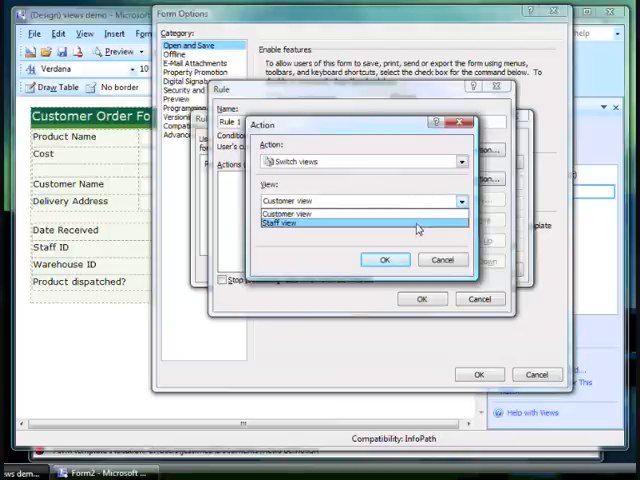
click(290, 224)
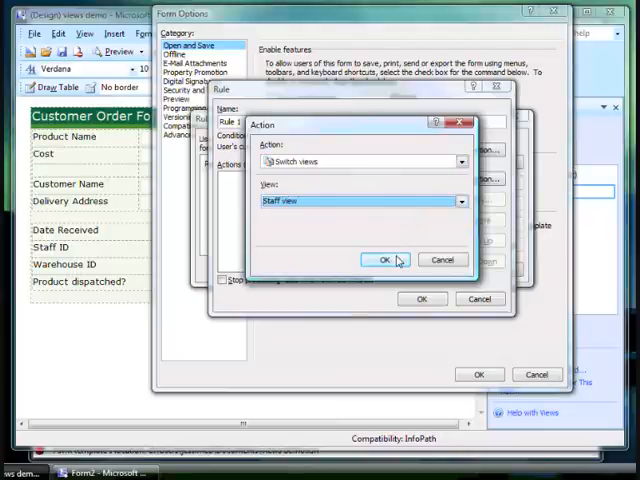
click(384, 260)
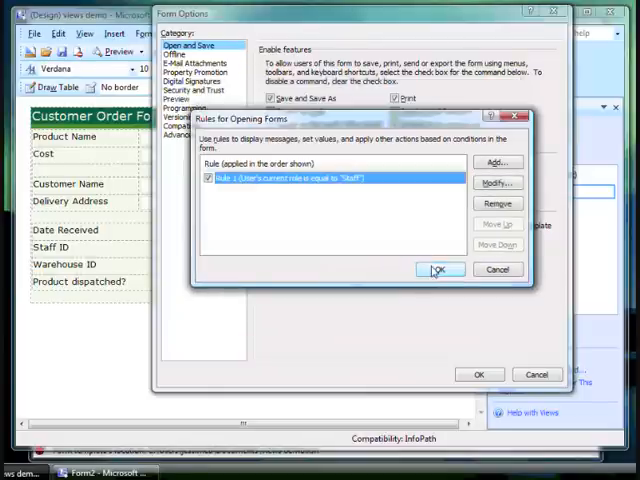
click(440, 270)
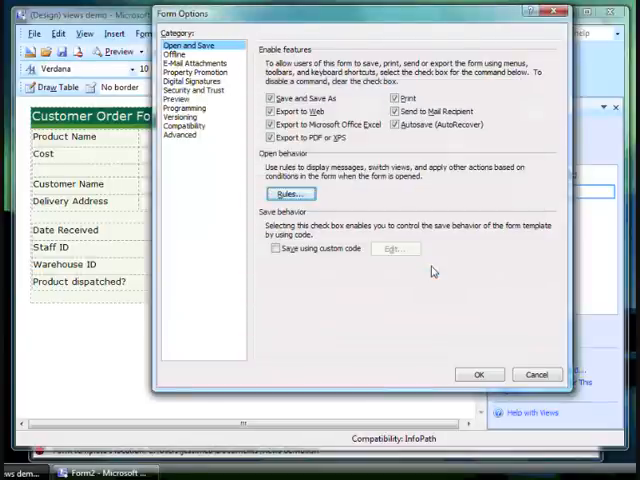